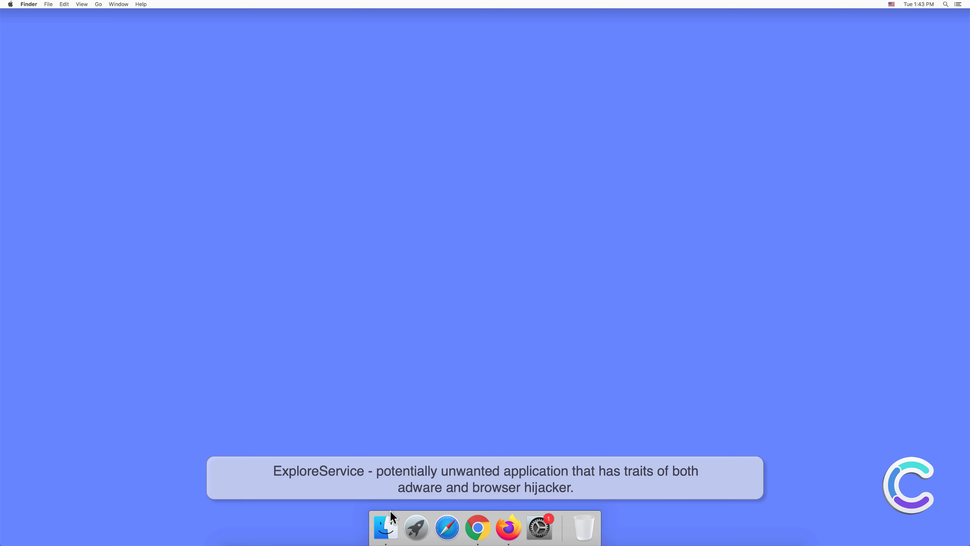
Step: Check the Applications folder in Finder, then launch Safari from the Dock
click(384, 528)
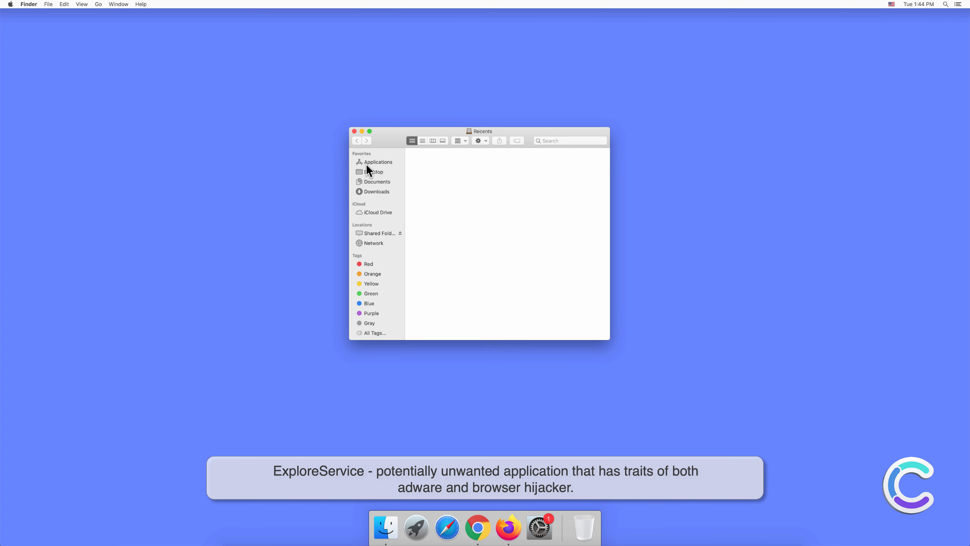
click(377, 162)
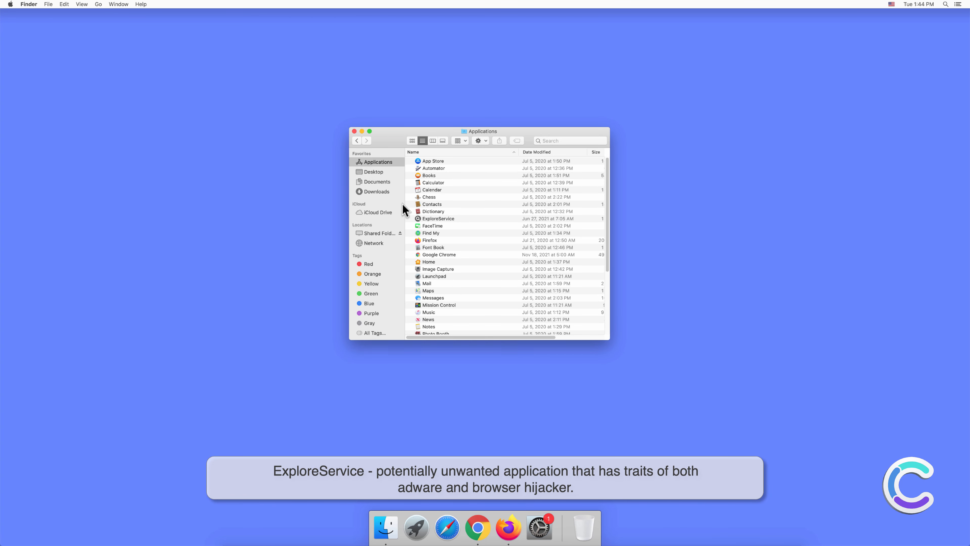
mouse_move(451, 225)
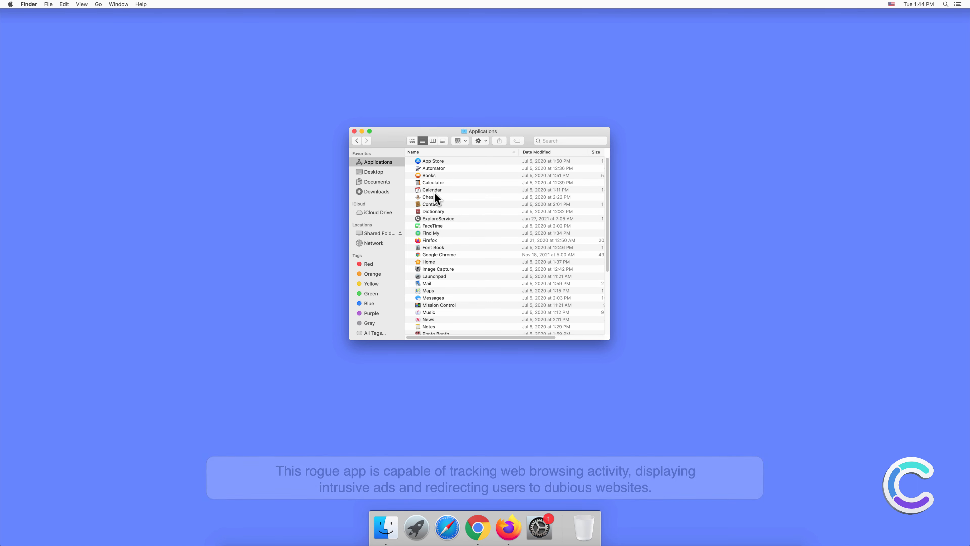
click(354, 131)
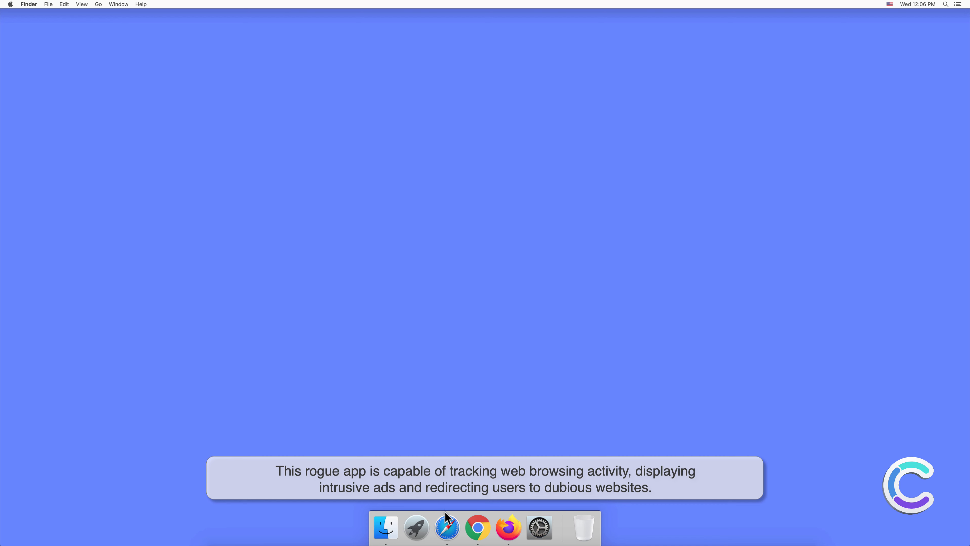
click(447, 527)
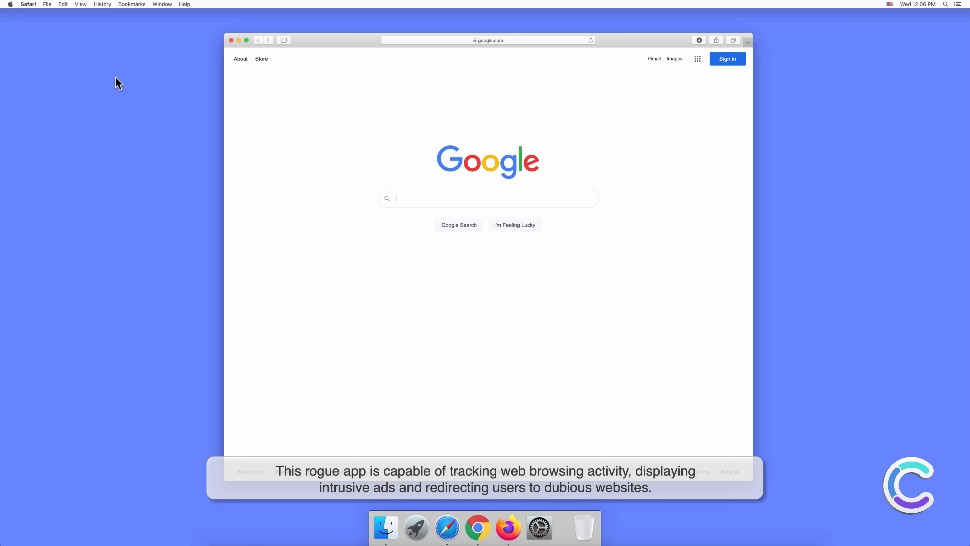
Step: Visit Safari's Preferences and run a Google search for "search engine test"
click(28, 5)
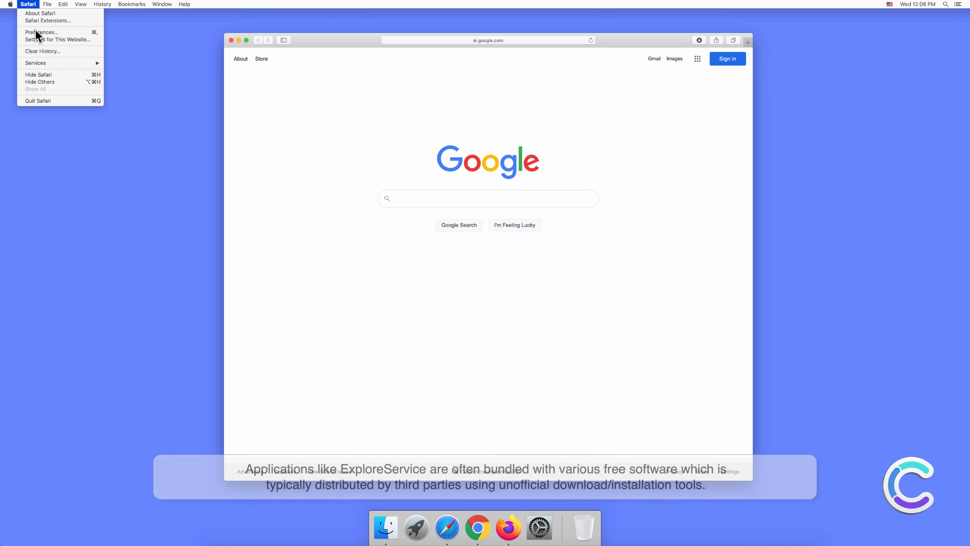
click(41, 33)
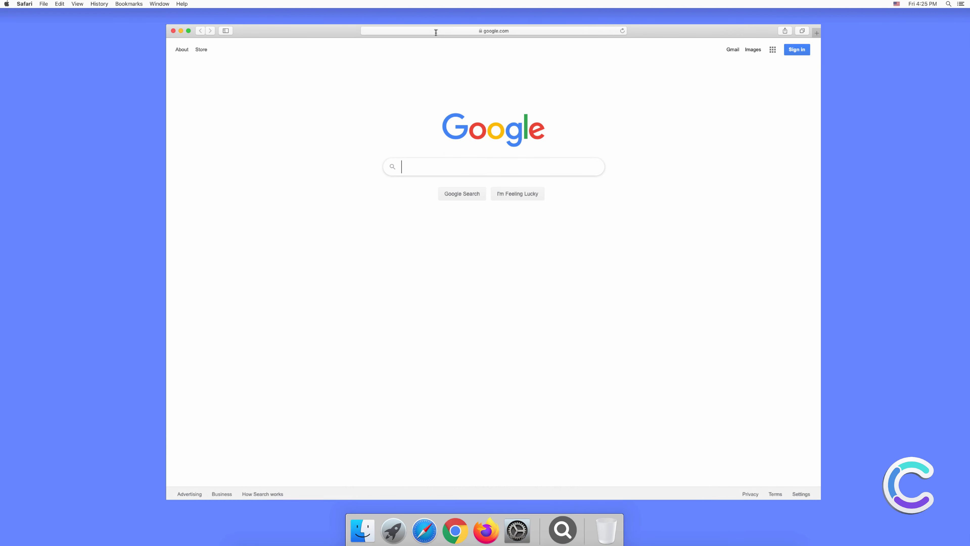
text(search engine test)
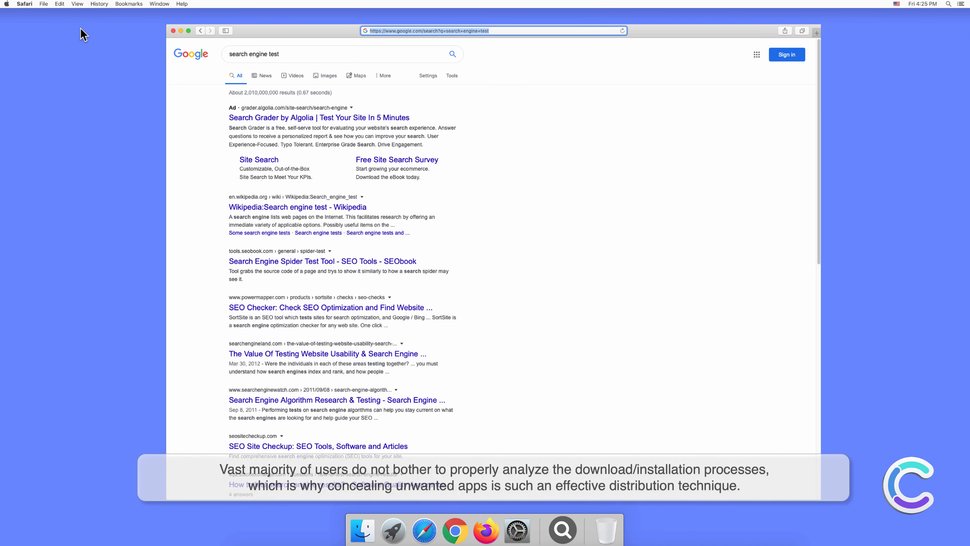
click(24, 5)
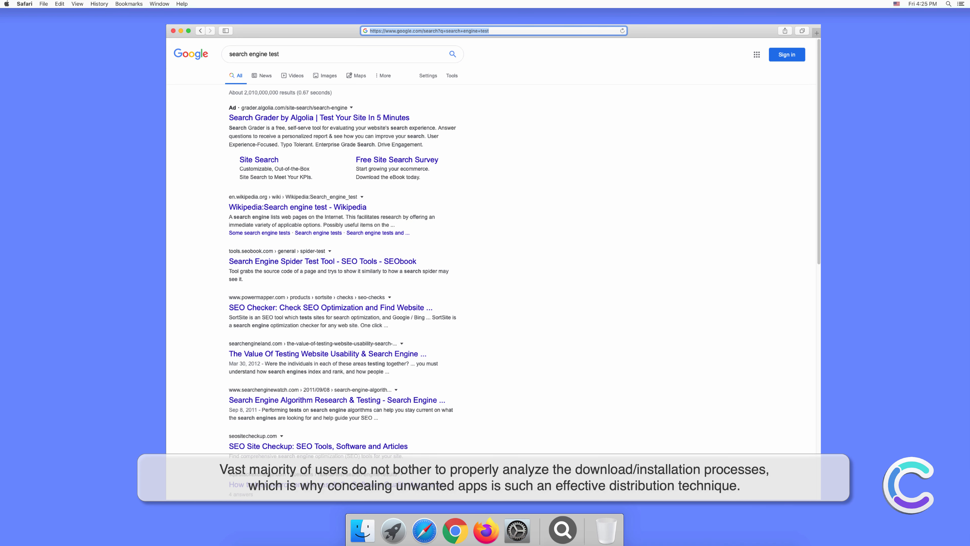
click(591, 193)
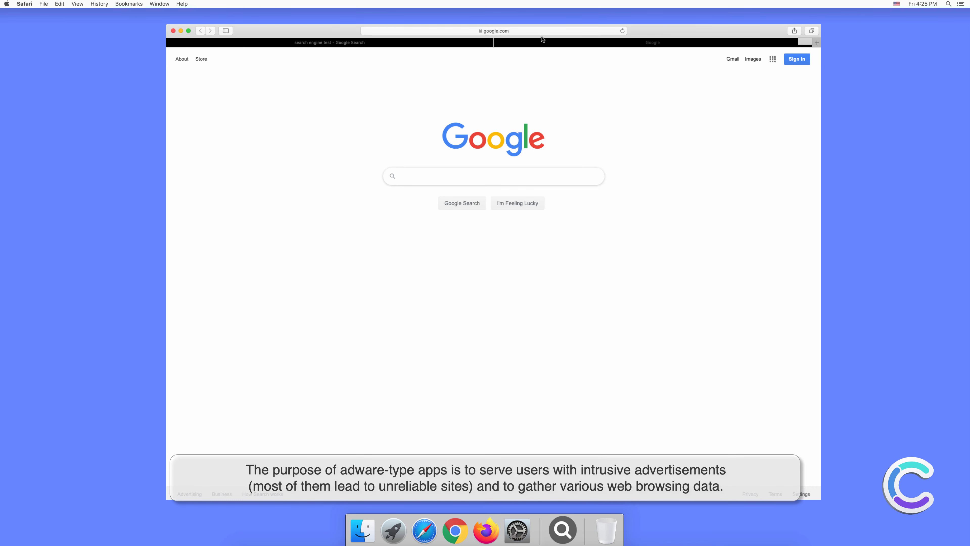
Step: Begin entering the address "testing" in a new Safari tab
click(494, 31)
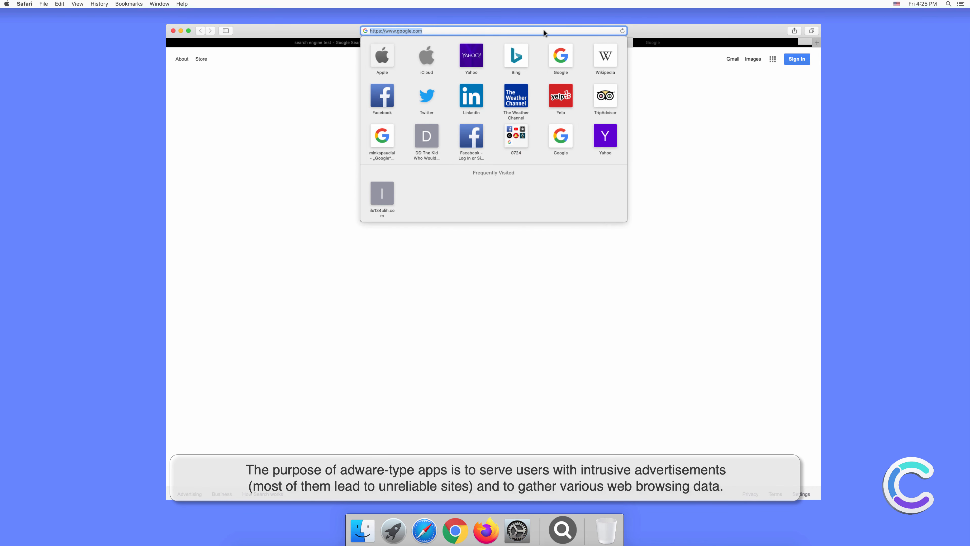
text(testing)
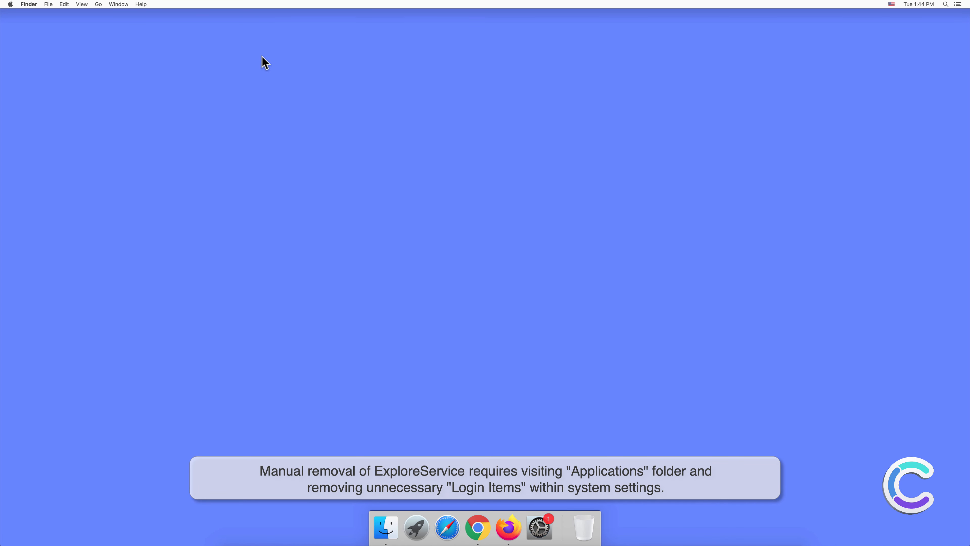
mouse_move(387, 517)
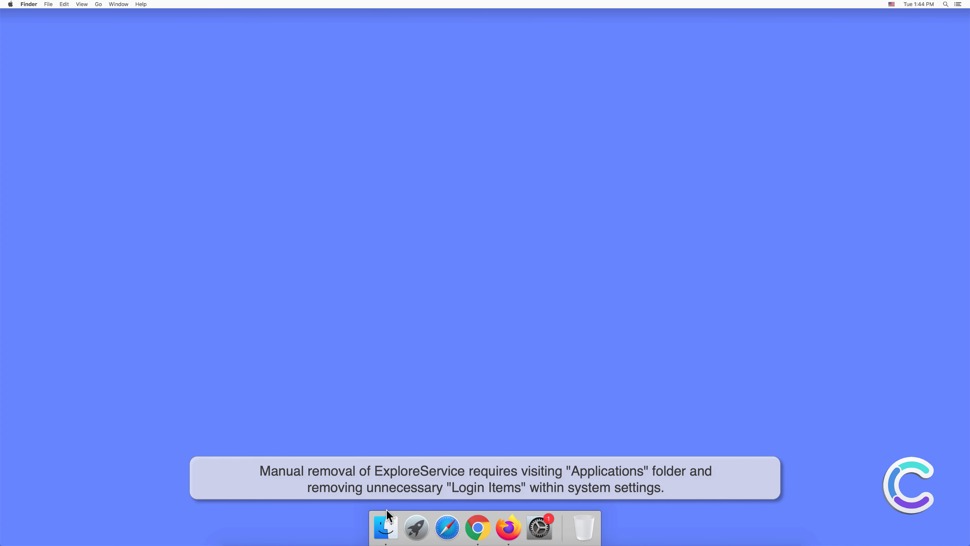
Step: Move the ExploreService app from Applications to the Trash and close Finder
click(384, 527)
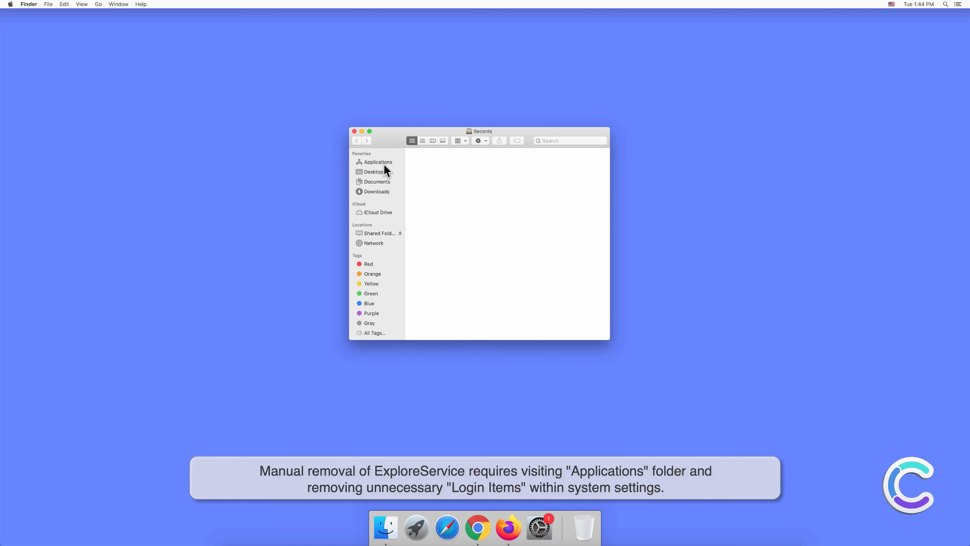
click(377, 162)
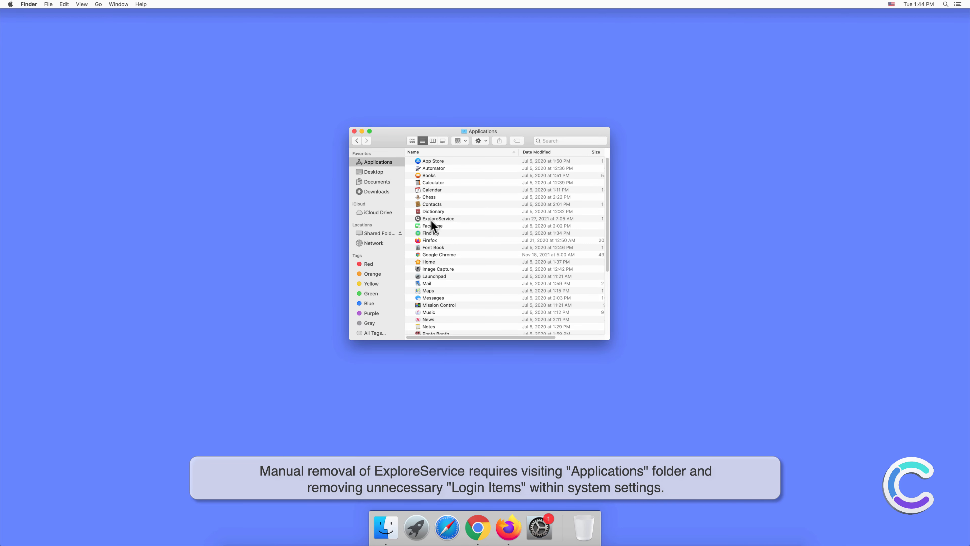
click(438, 219)
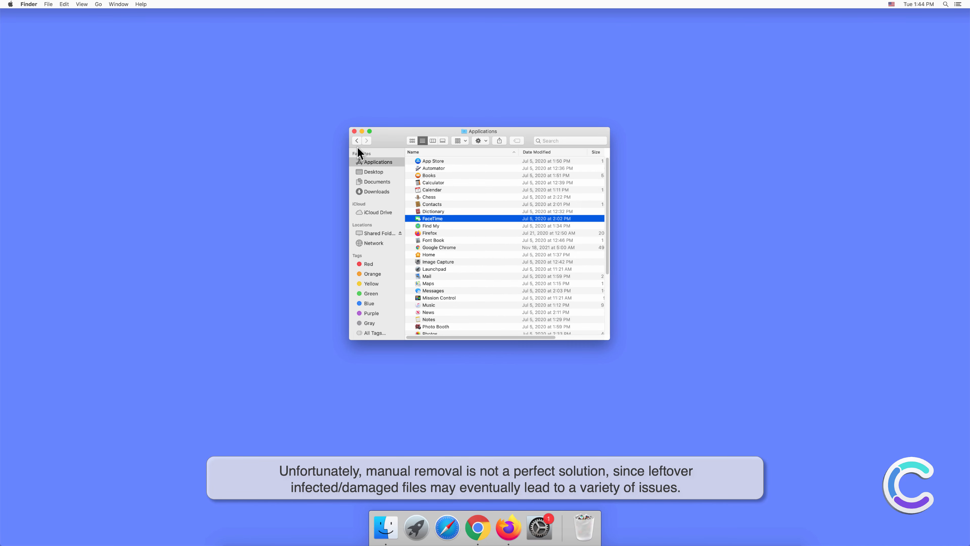
click(355, 131)
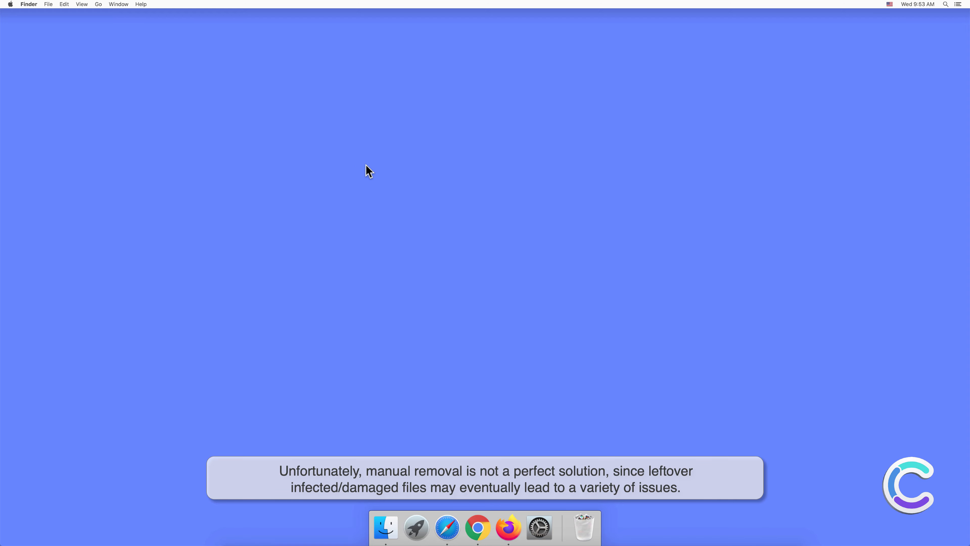
Step: Review the Login Items list in Users & Groups, find it empty, and close it
click(539, 528)
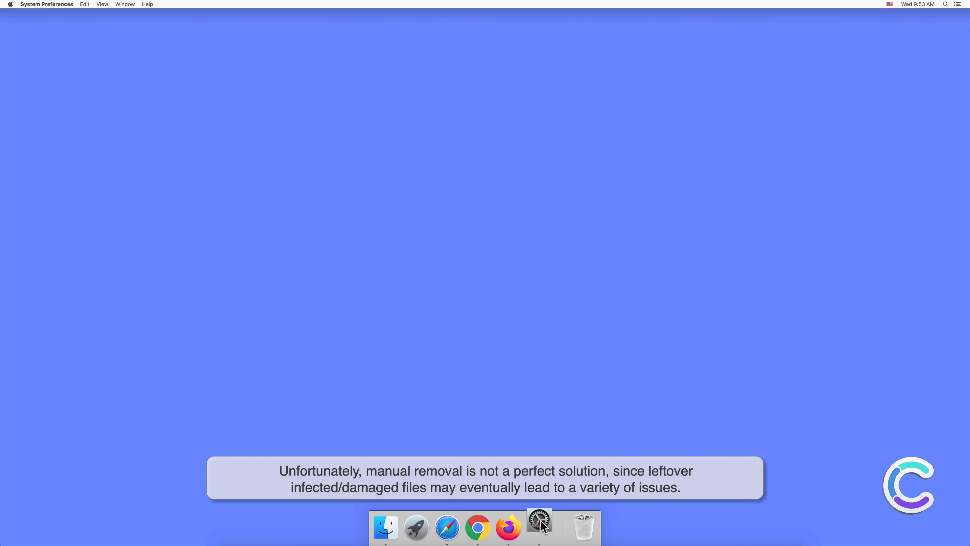
click(539, 527)
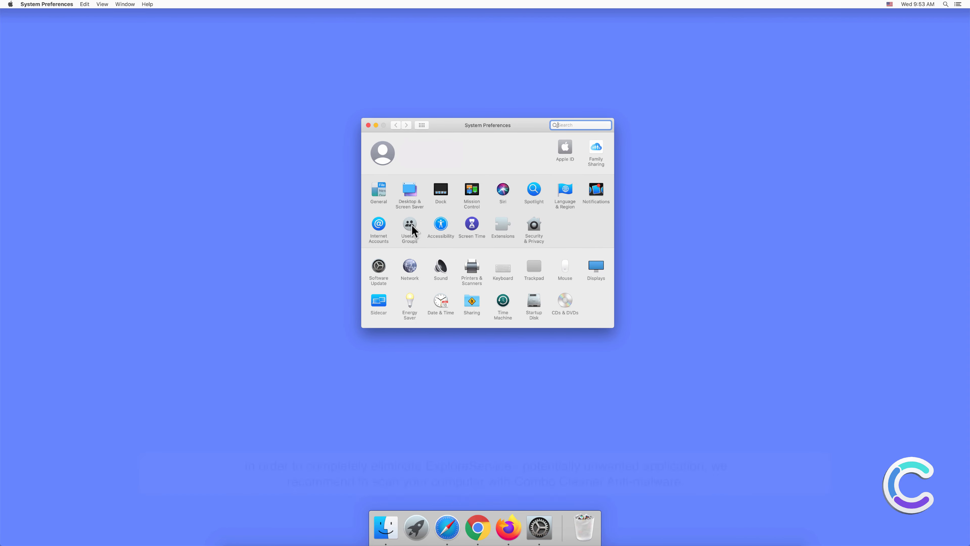
click(409, 225)
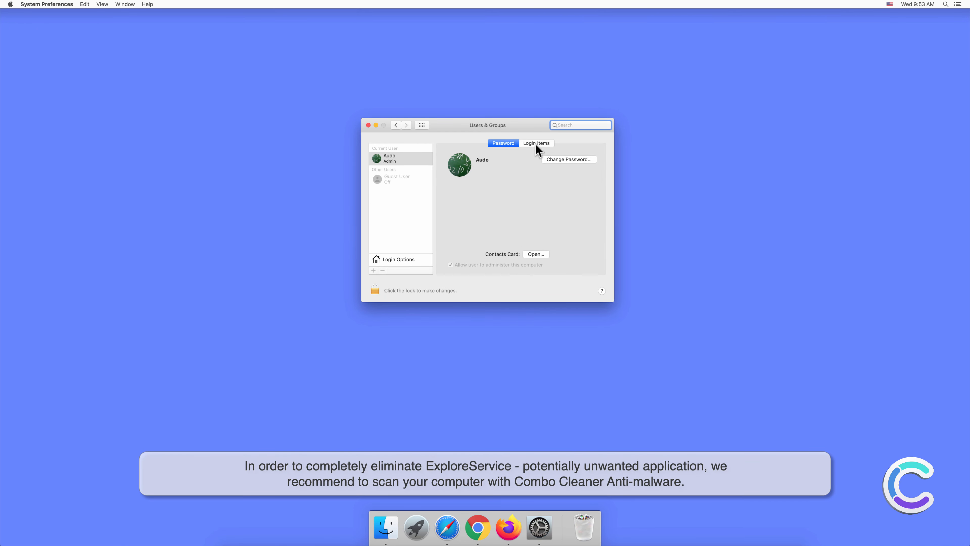
click(536, 143)
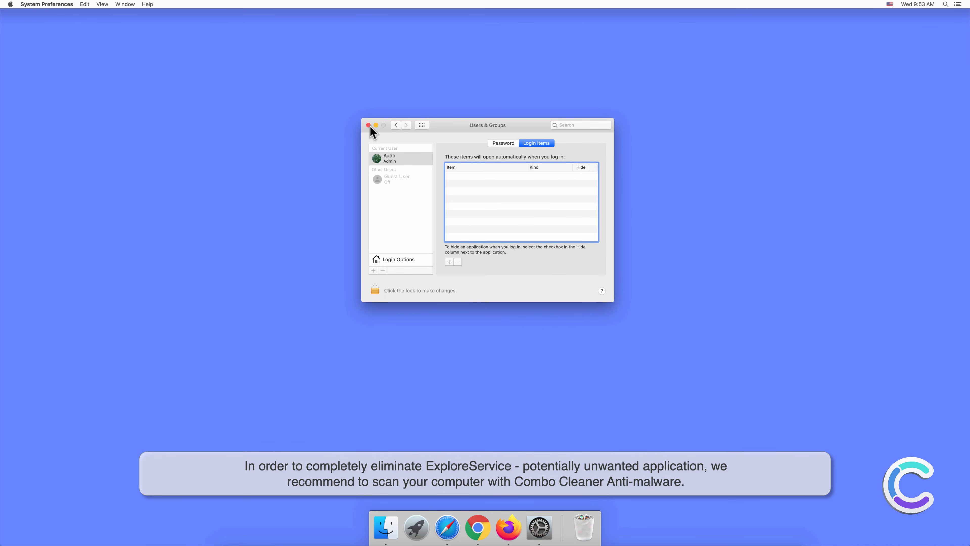
click(368, 125)
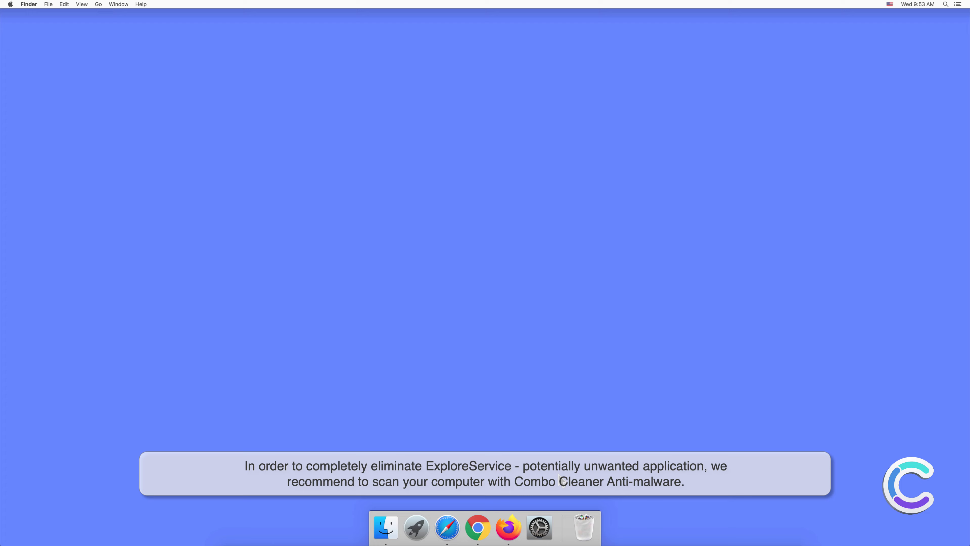
mouse_move(560, 486)
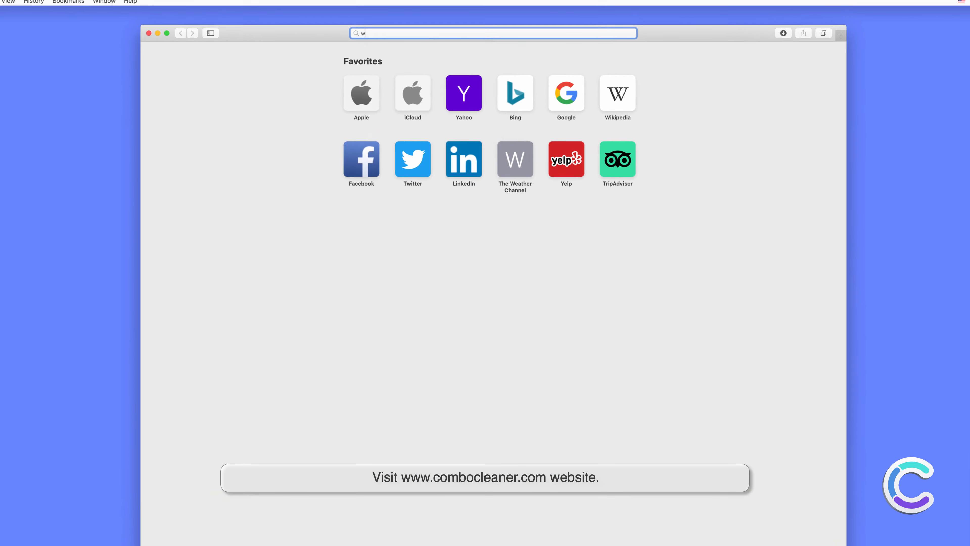
text(ww.combocleaner.com)
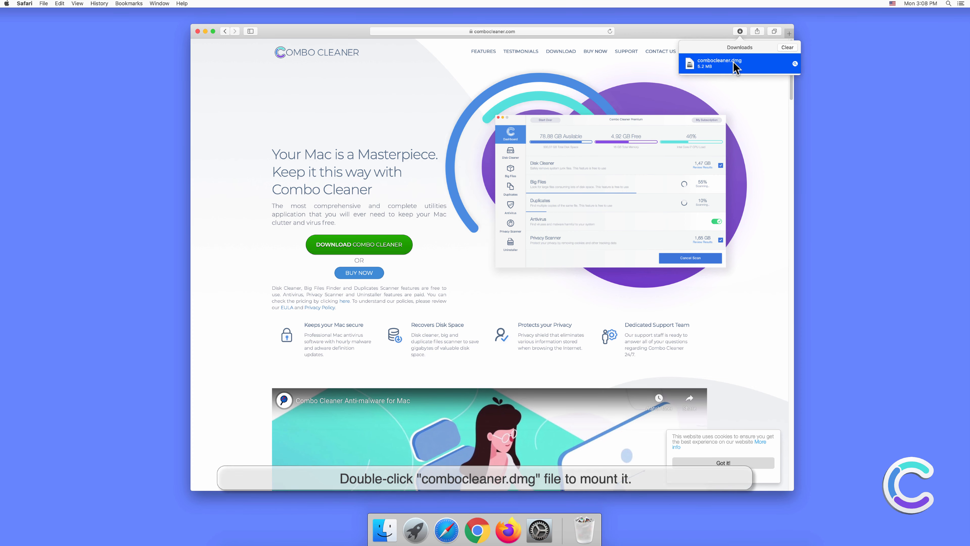
double_click(717, 63)
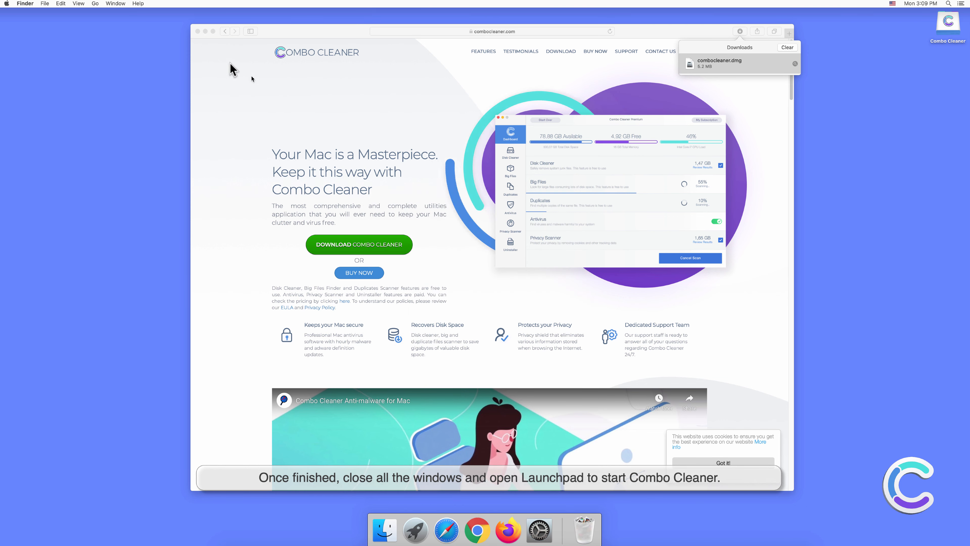
Step: Launch Combo Cleaner from Launchpad and confirm opening the internet-downloaded app
click(197, 31)
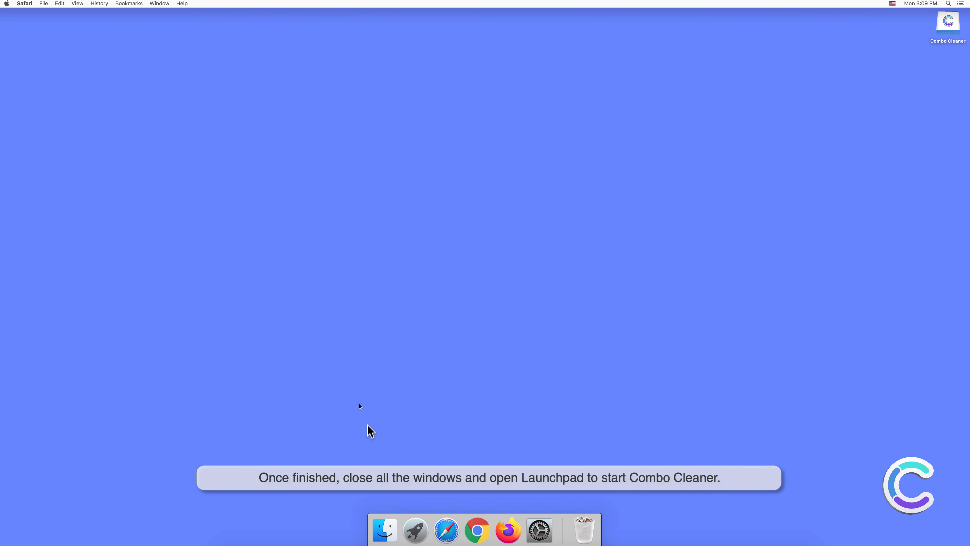
mouse_move(414, 530)
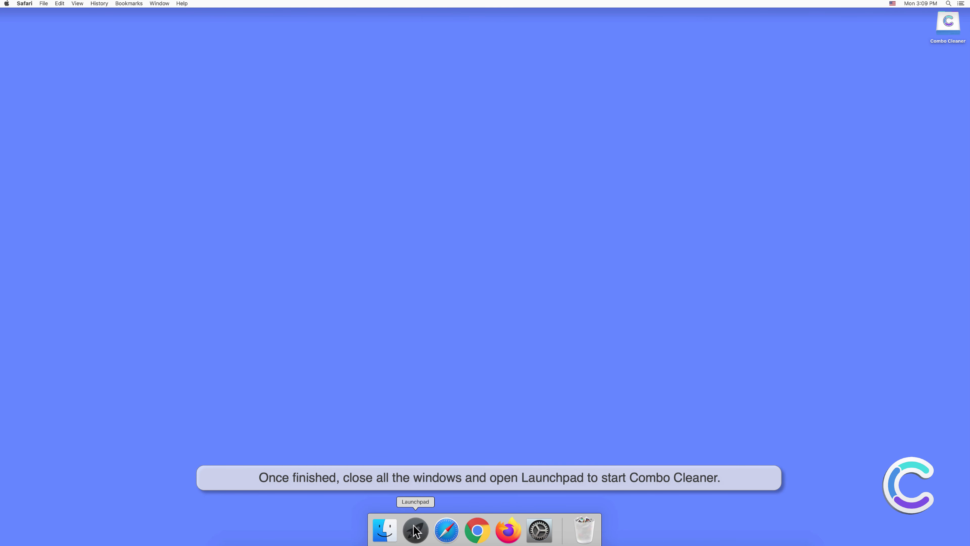
click(415, 529)
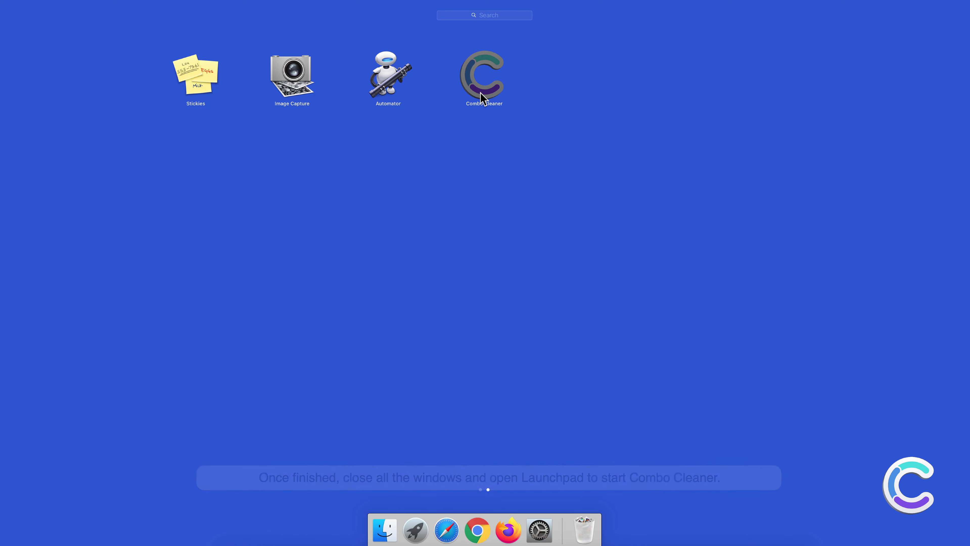
double_click(484, 74)
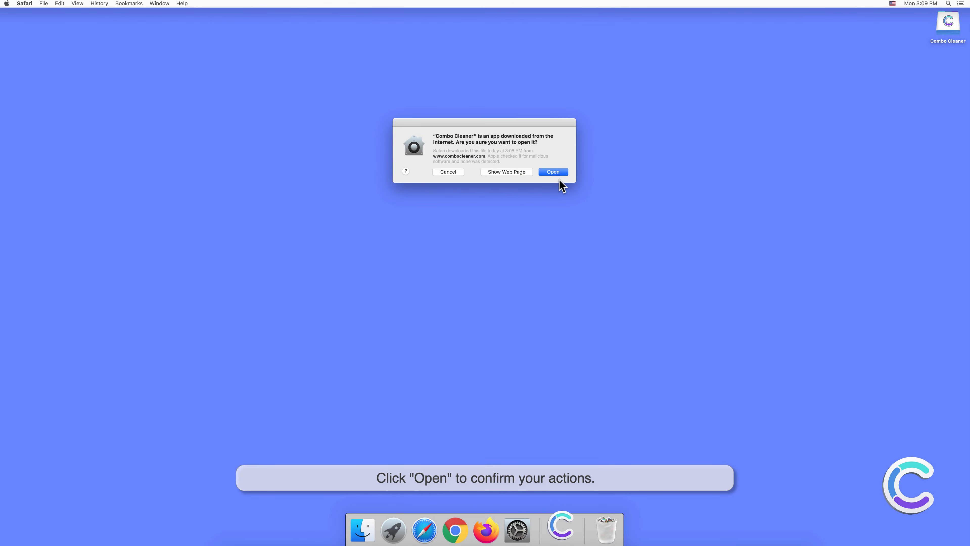
click(552, 171)
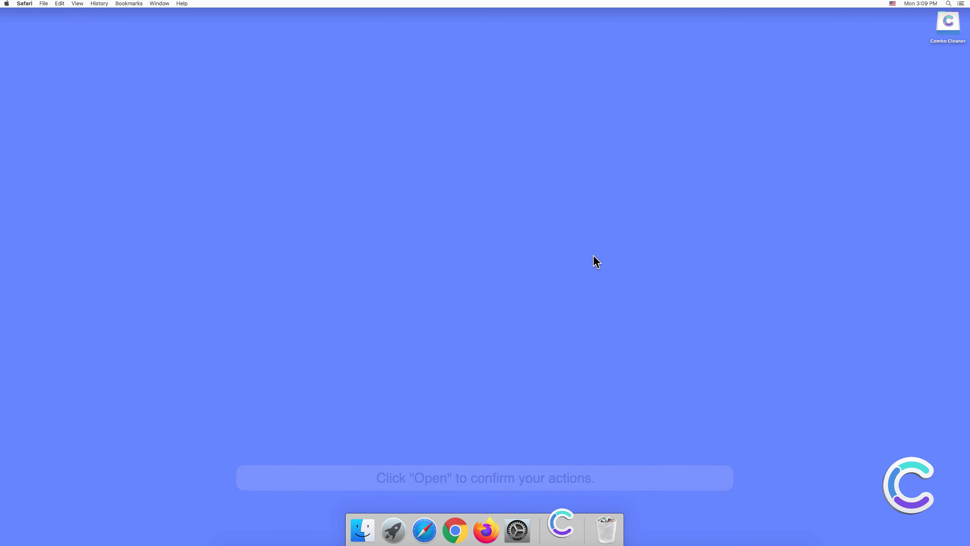
click(560, 529)
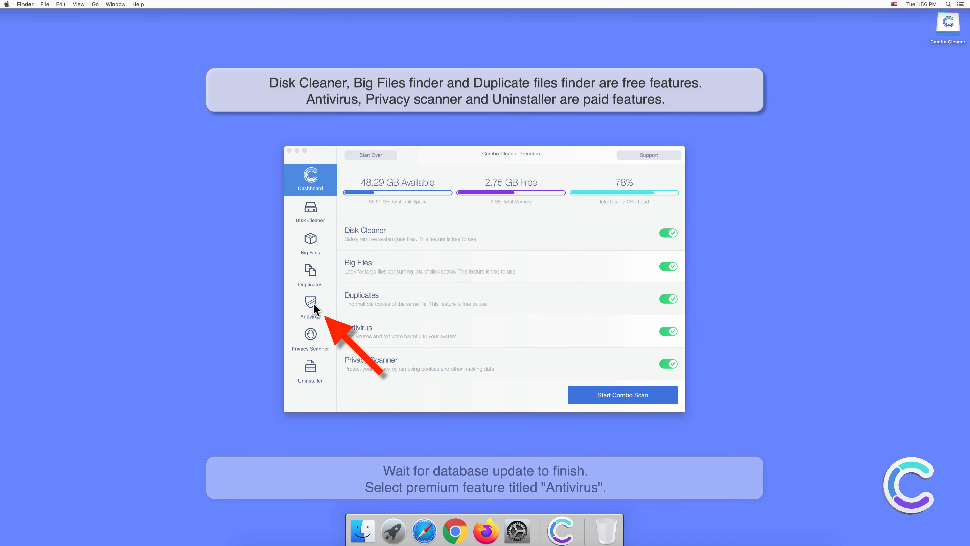
Step: Run a Full Scan from Combo Cleaner's Antivirus section
click(310, 308)
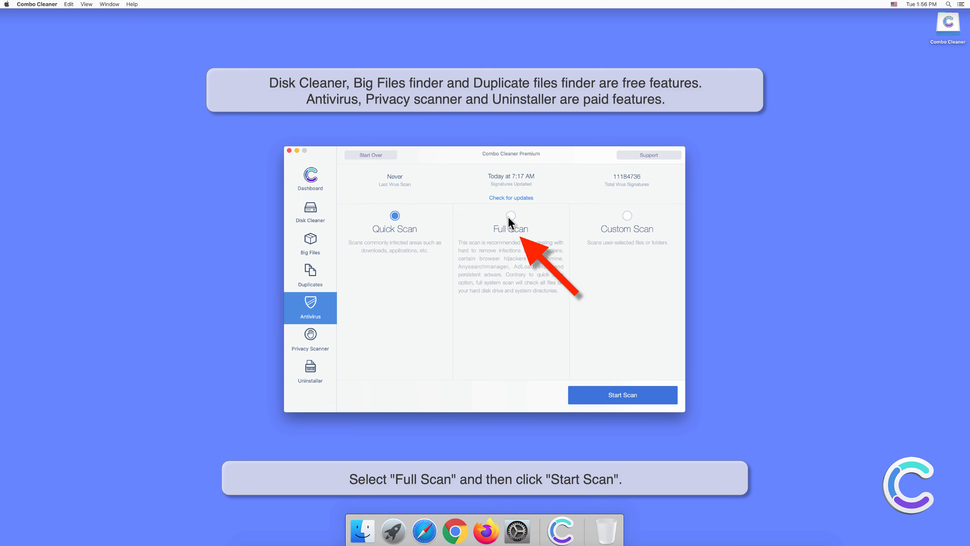
click(511, 216)
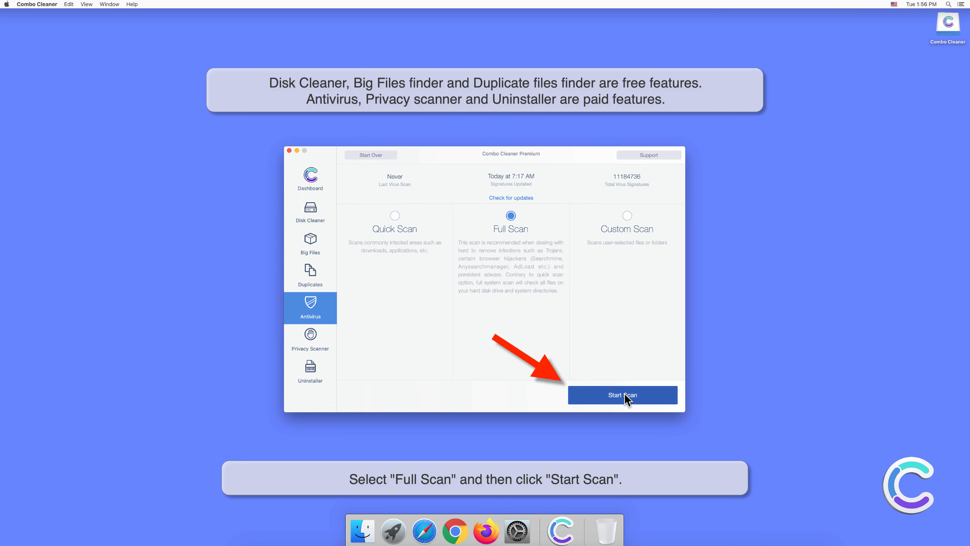
click(622, 395)
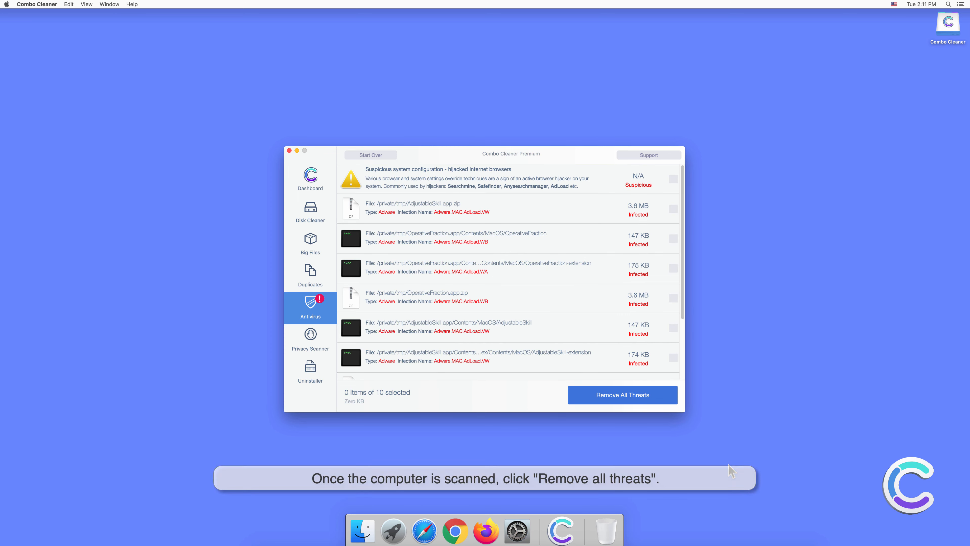
Step: Remove all threats, authenticate with the admin password, and accept the restart
click(622, 394)
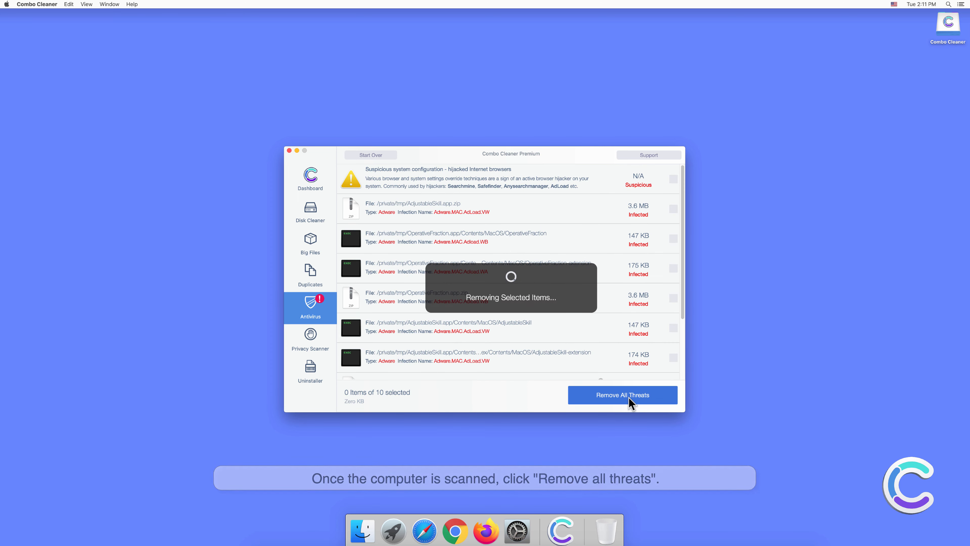
click(622, 395)
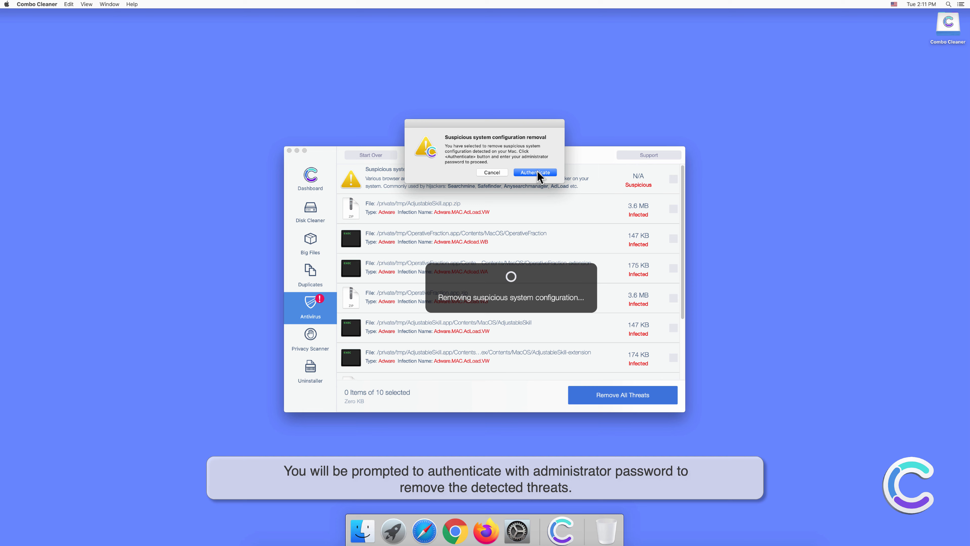
click(535, 172)
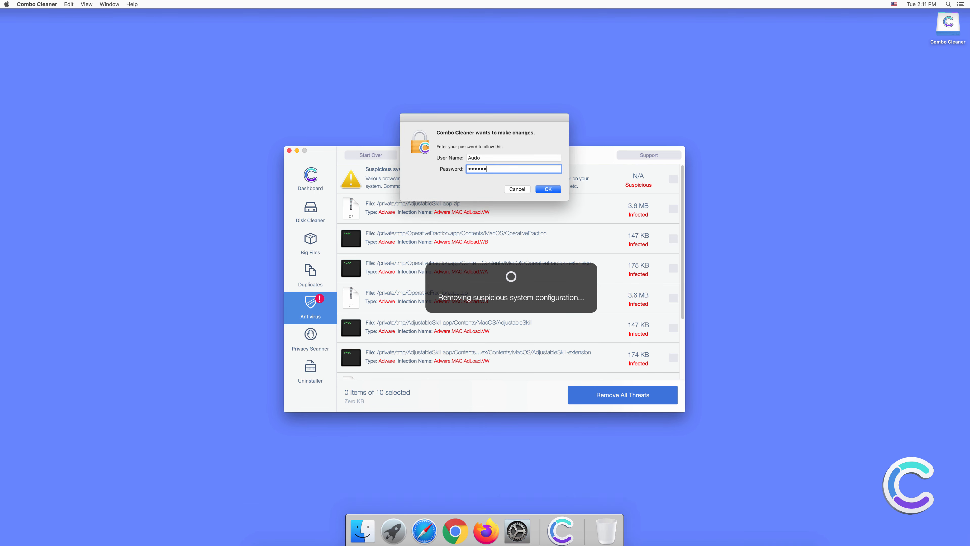
click(547, 189)
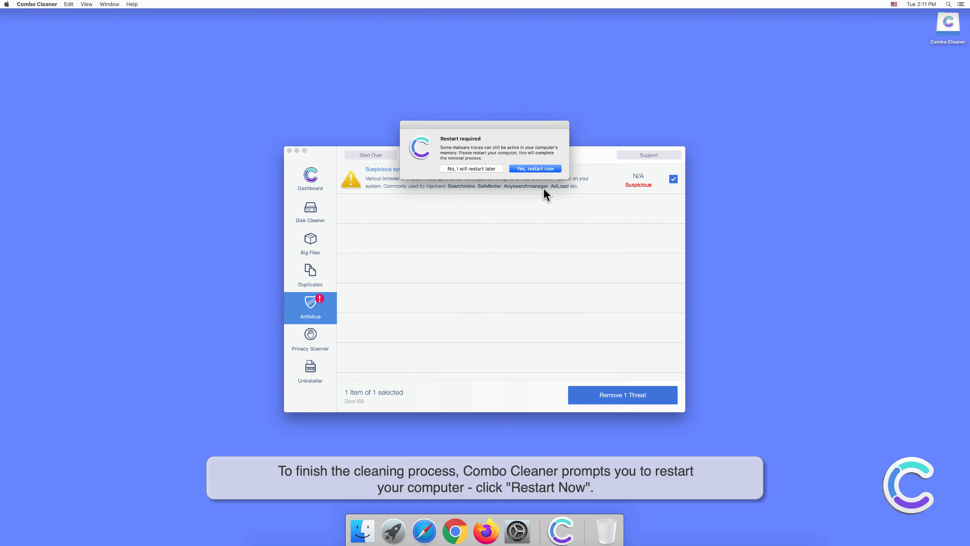
click(534, 169)
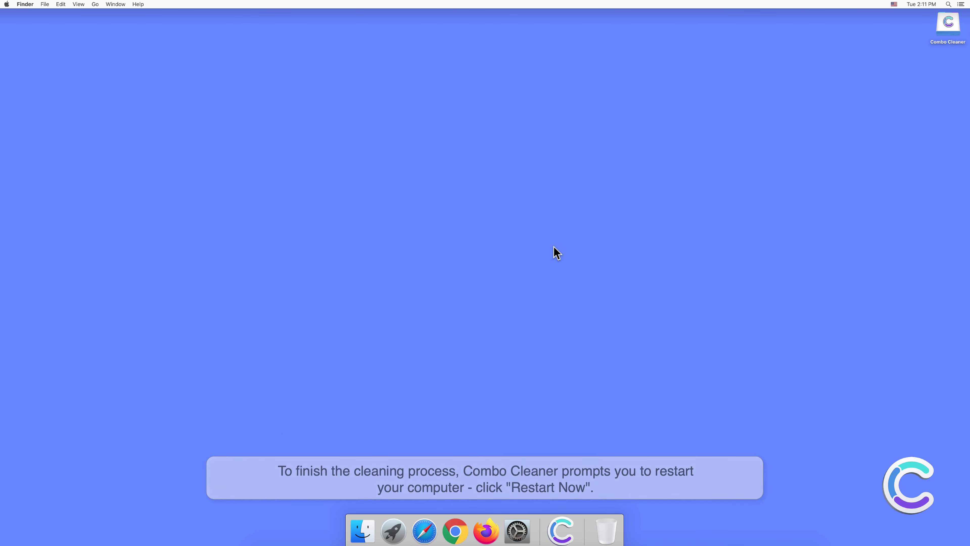